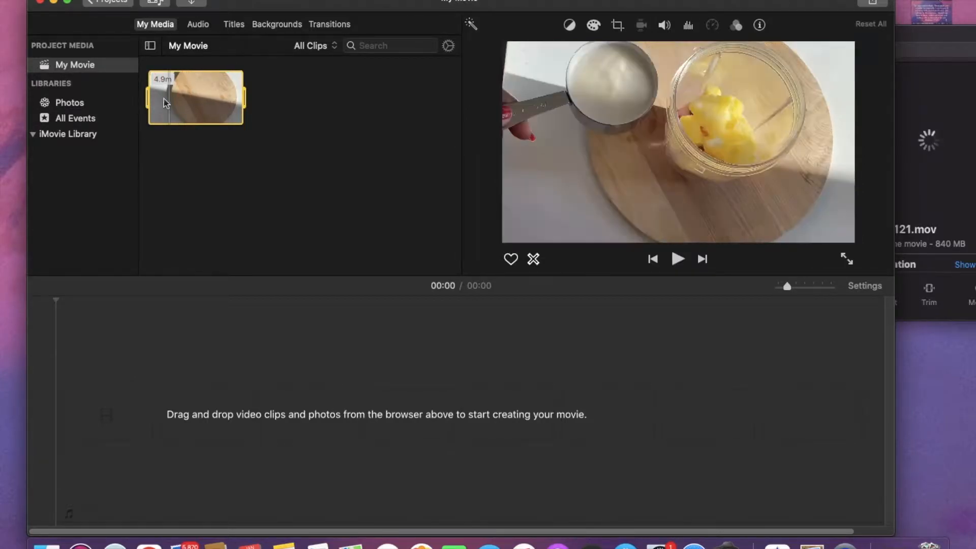
Drag the 4:55 smoothie clip onto the iMovie timeline and play it in the viewer.
left_click_drag(195, 98, 159, 385)
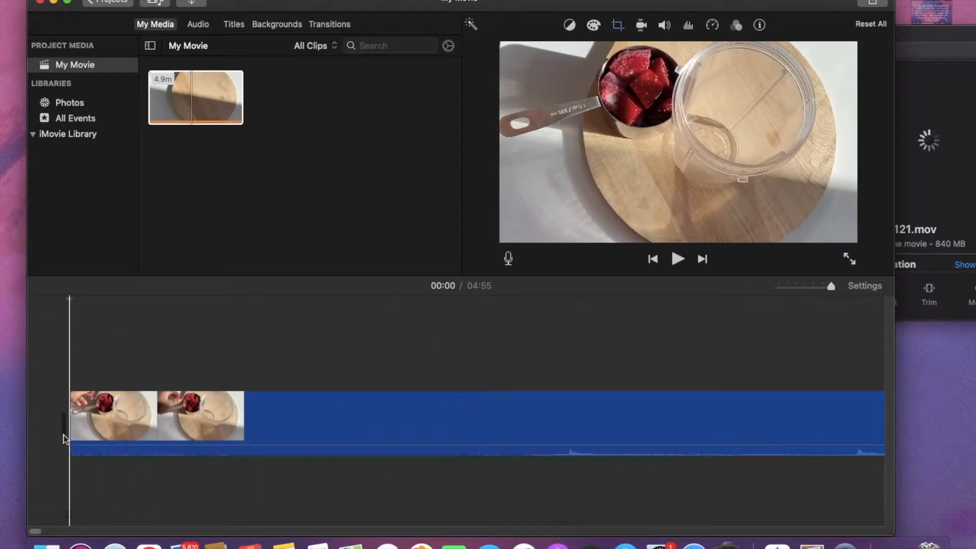
left_click(678, 259)
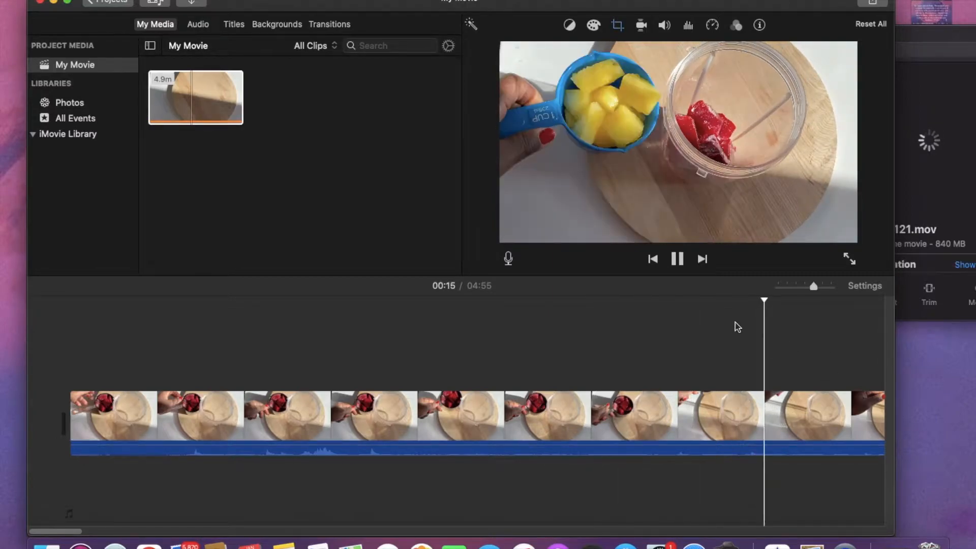
Open IMG_2121.mov from Downloads with QuickTime Player (default).
left_click(678, 259)
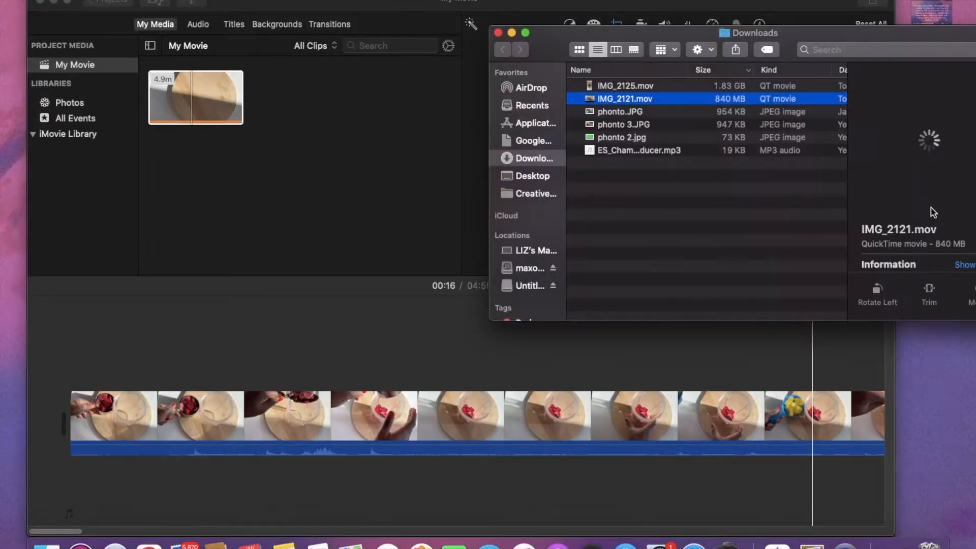
right_click(624, 98)
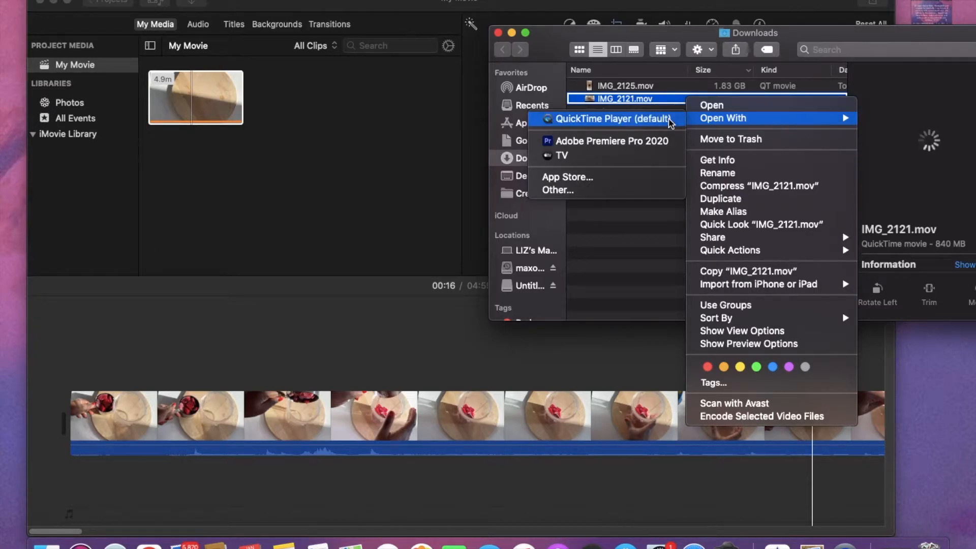
left_click(602, 118)
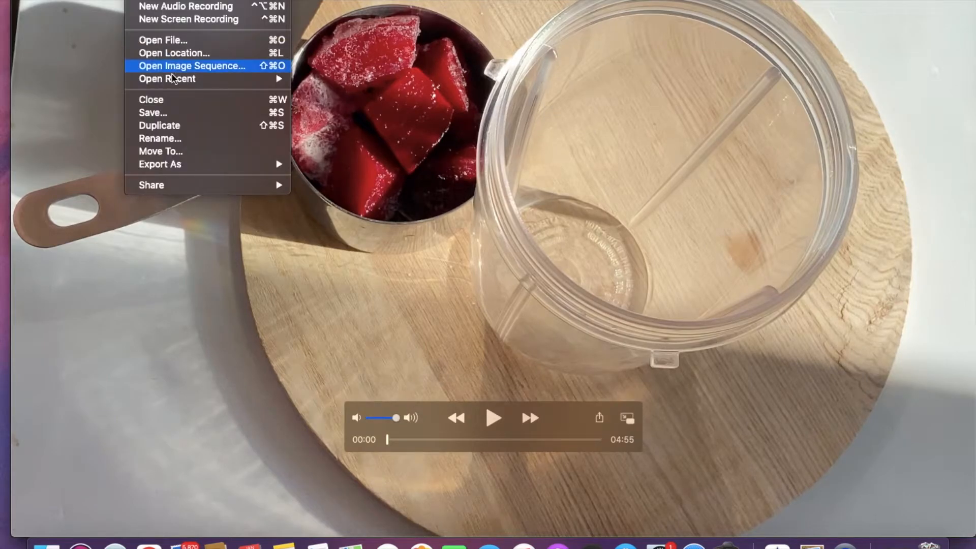
mouse_move(159, 164)
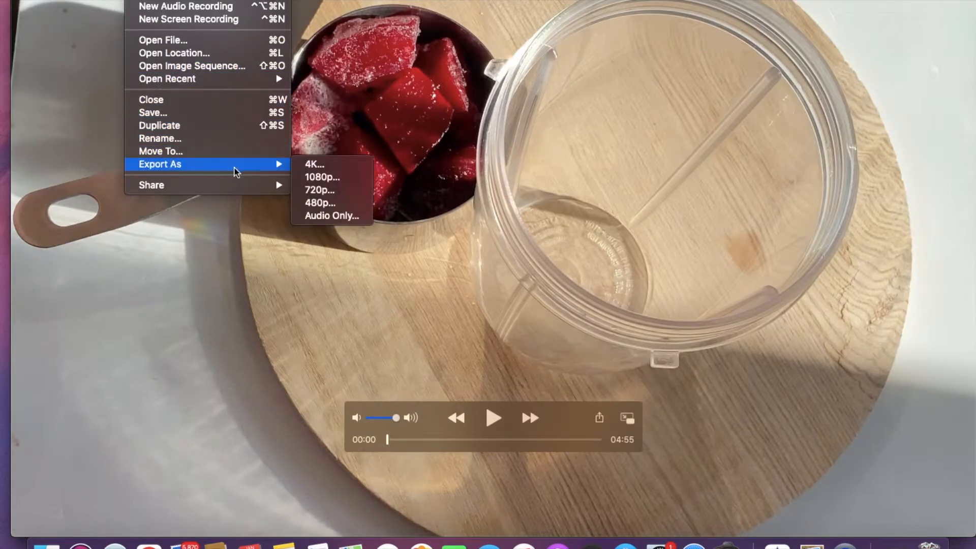
mouse_move(314, 164)
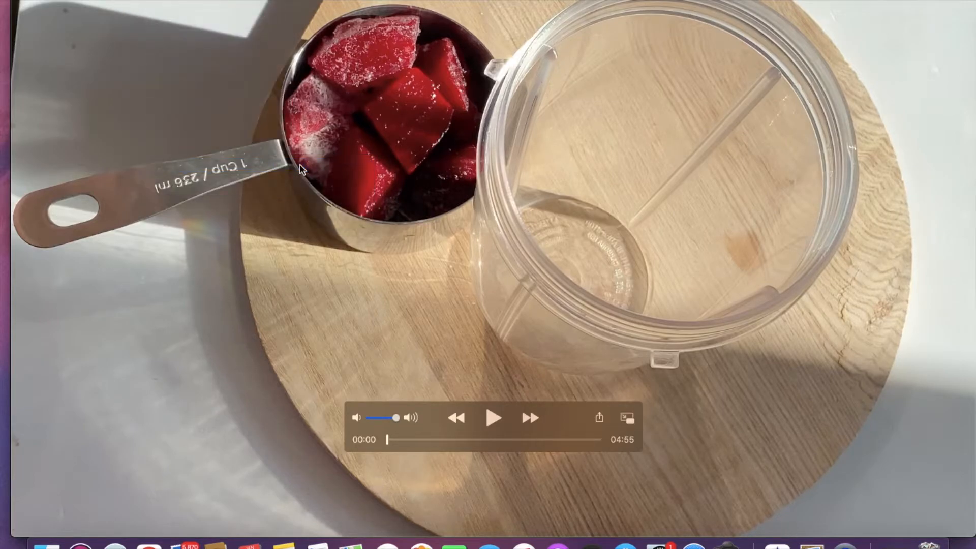
Export IMG_2121.mov at 1080p to the Desktop.
left_click(599, 418)
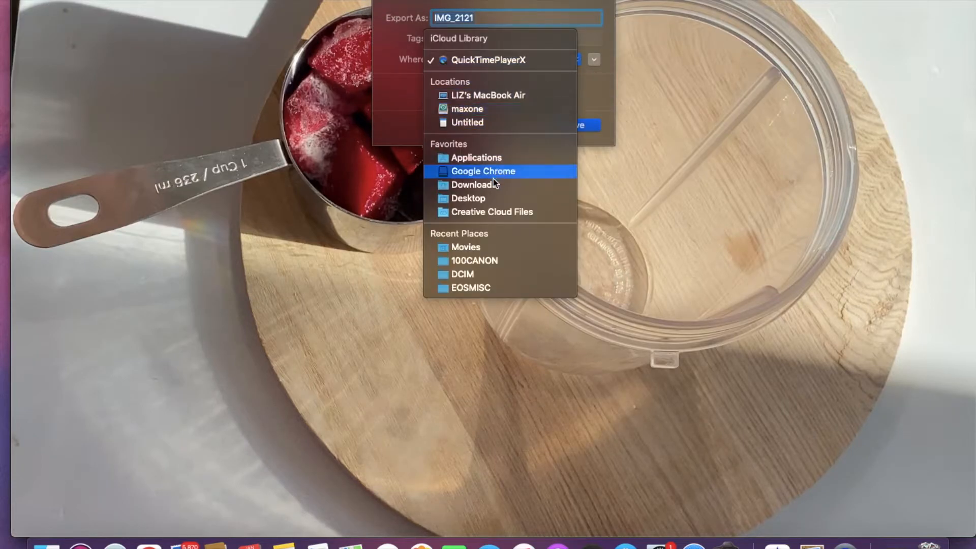
left_click(469, 198)
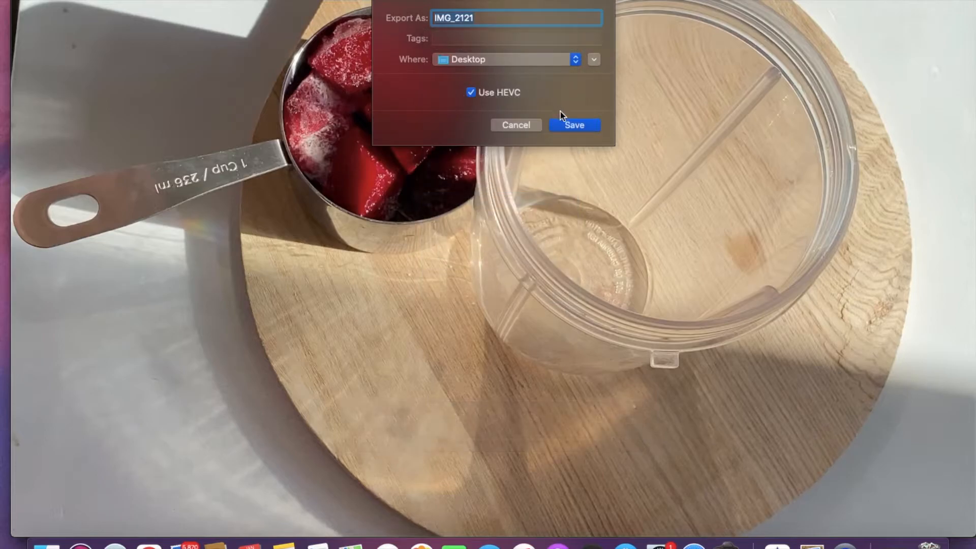
left_click(574, 125)
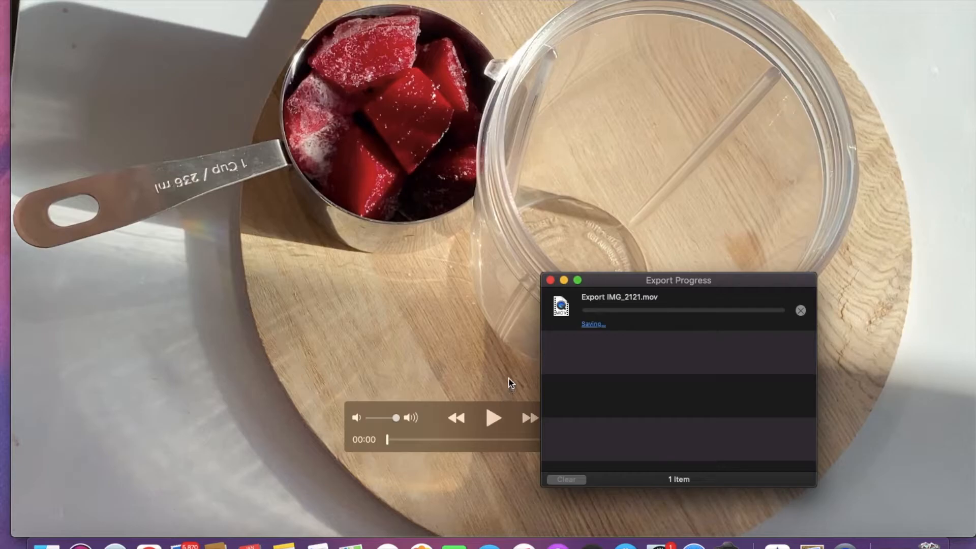
mouse_move(386, 286)
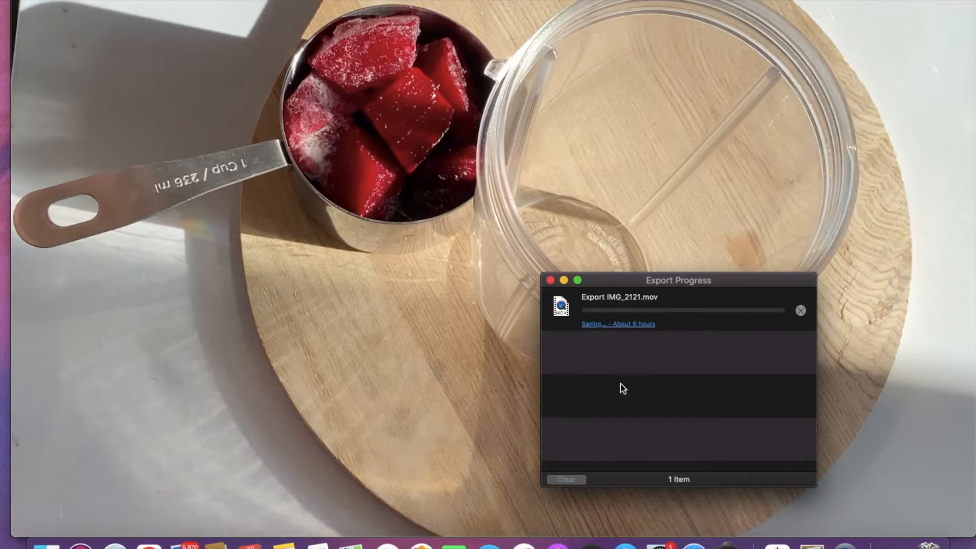
mouse_move(641, 290)
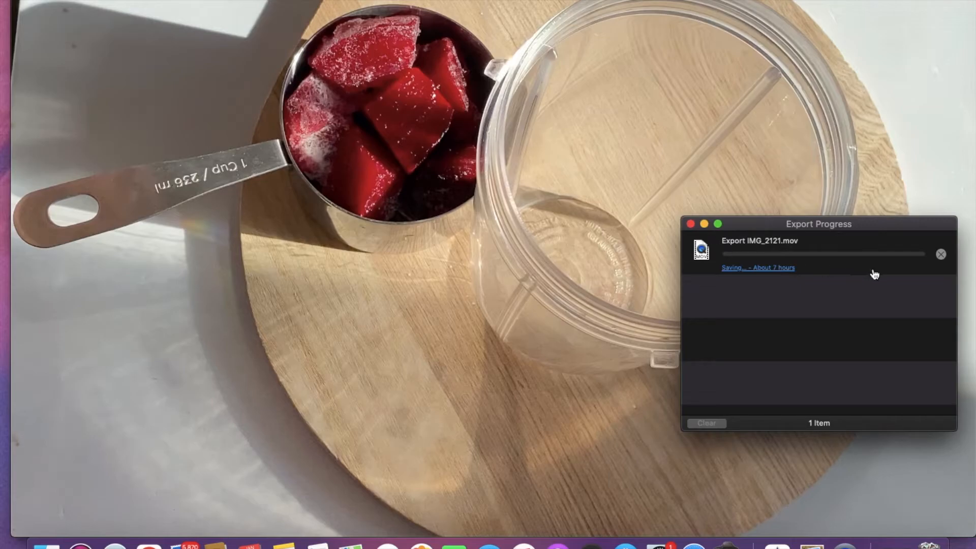
mouse_move(699, 244)
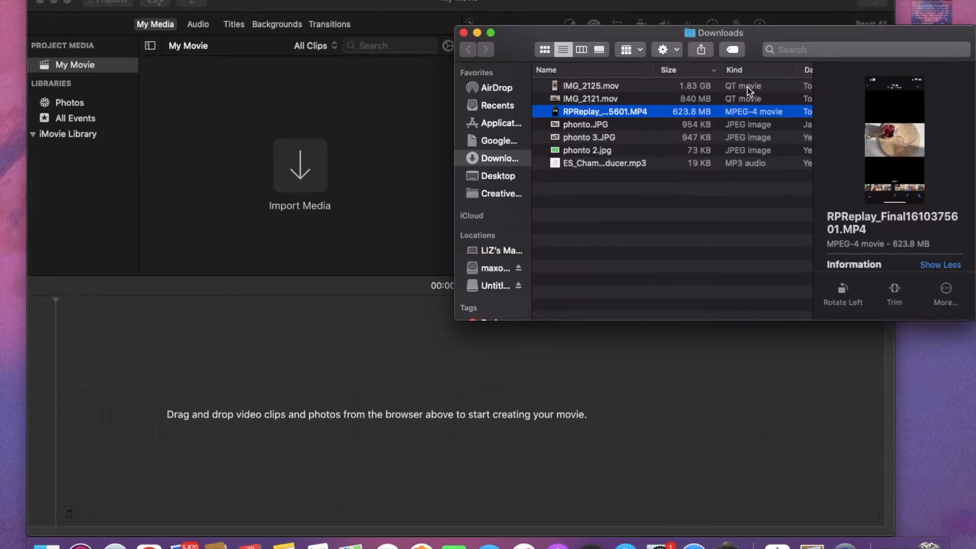
mouse_move(663, 113)
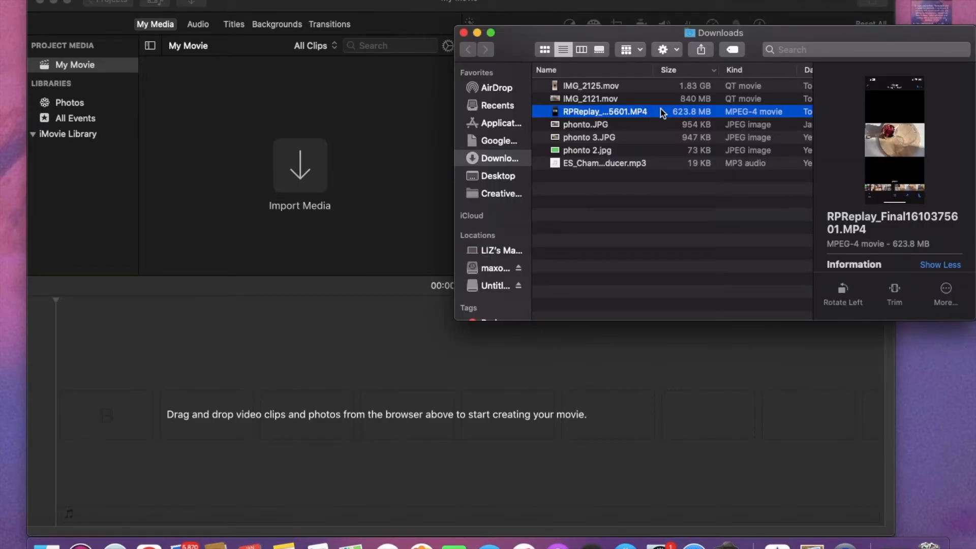
mouse_move(847, 209)
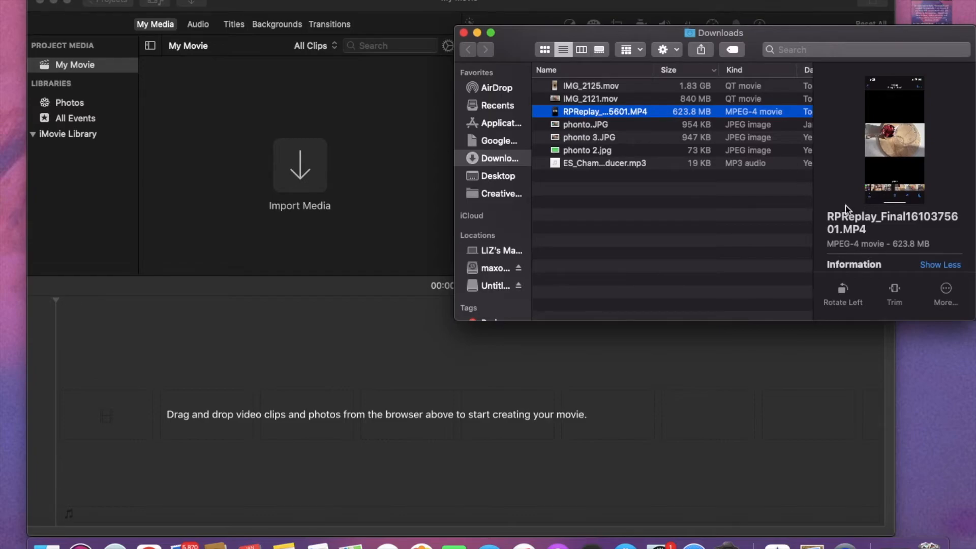
mouse_move(864, 242)
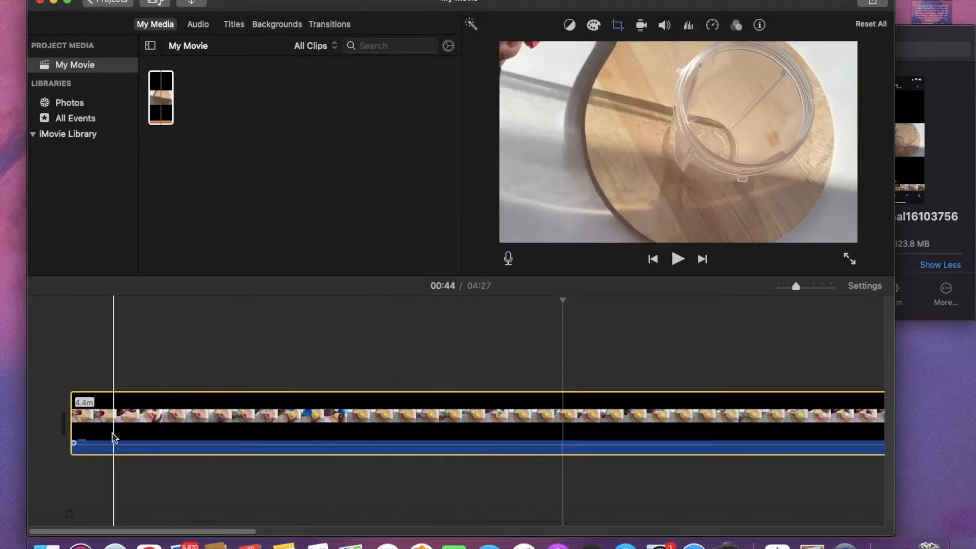
Move the playhead to 00:17 of the 4:27 timeline clip to play it back.
left_click(678, 259)
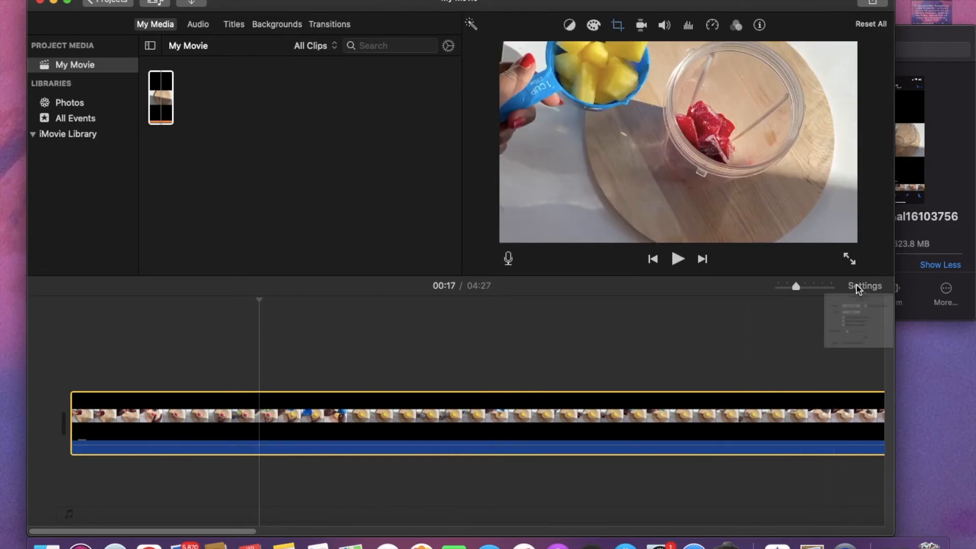
Show the Project Settings confirming a 1080p 60 project with no theme.
left_click(864, 285)
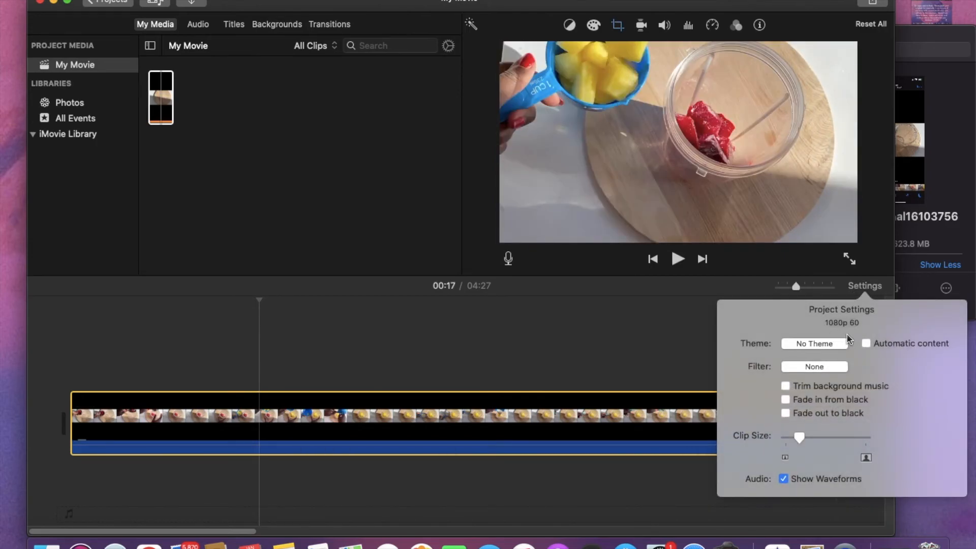
mouse_move(816, 343)
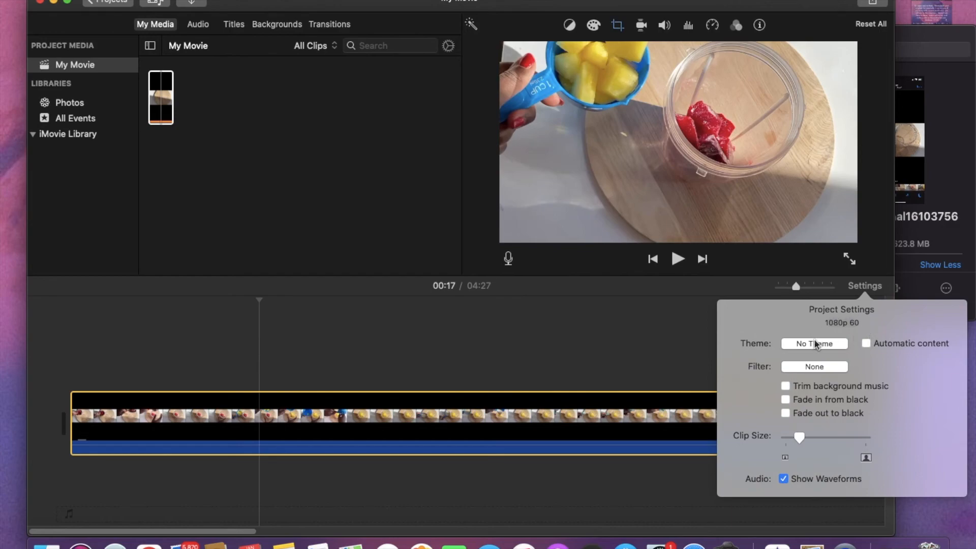